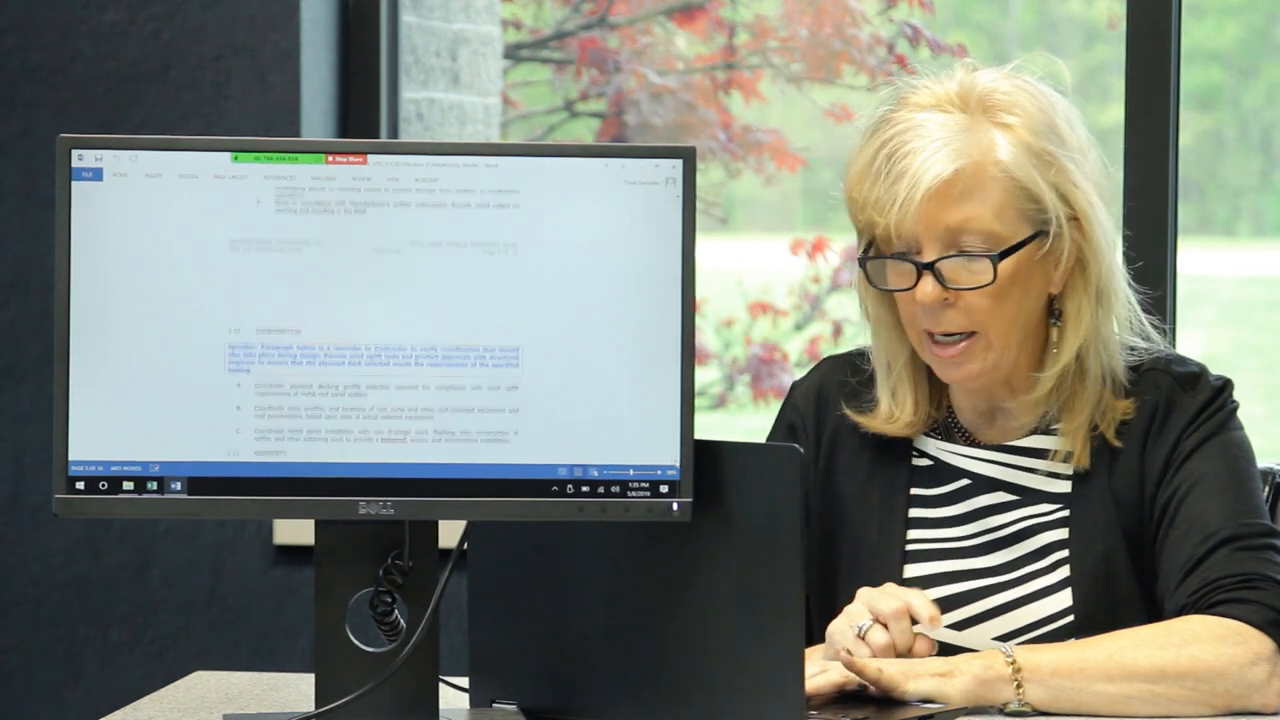
pyautogui.scroll(-3)
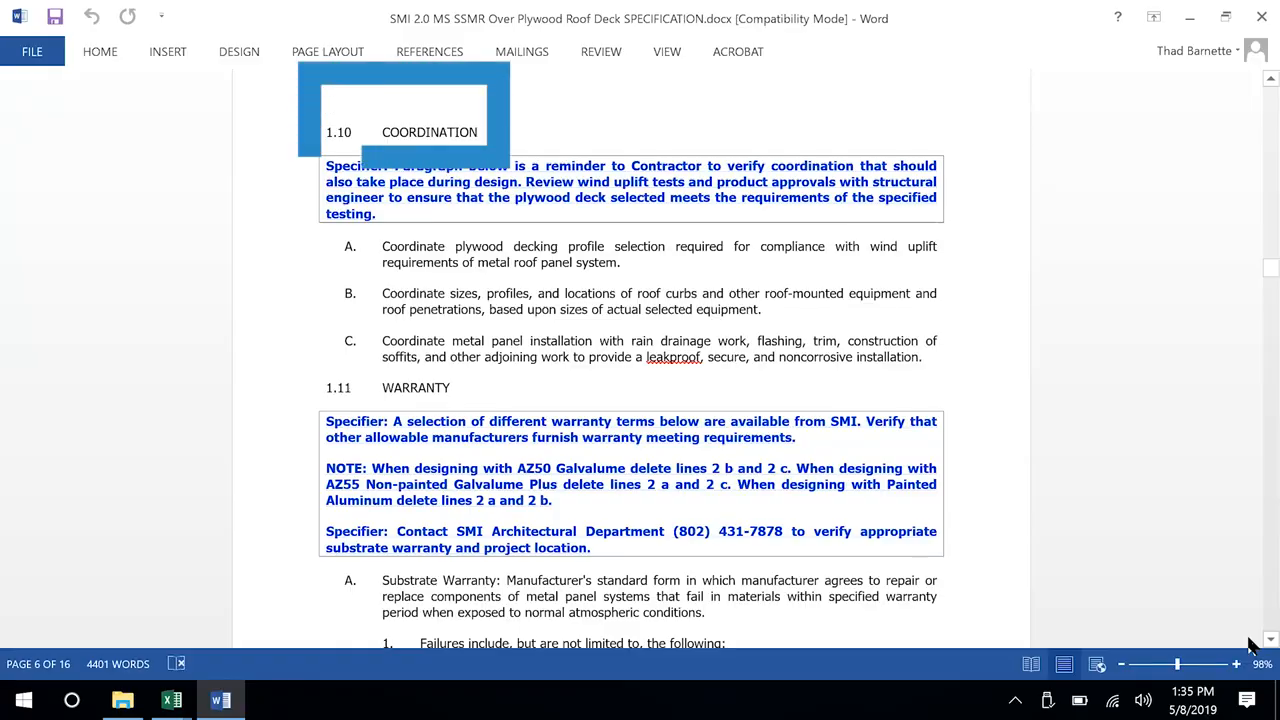
pyautogui.scroll(-3)
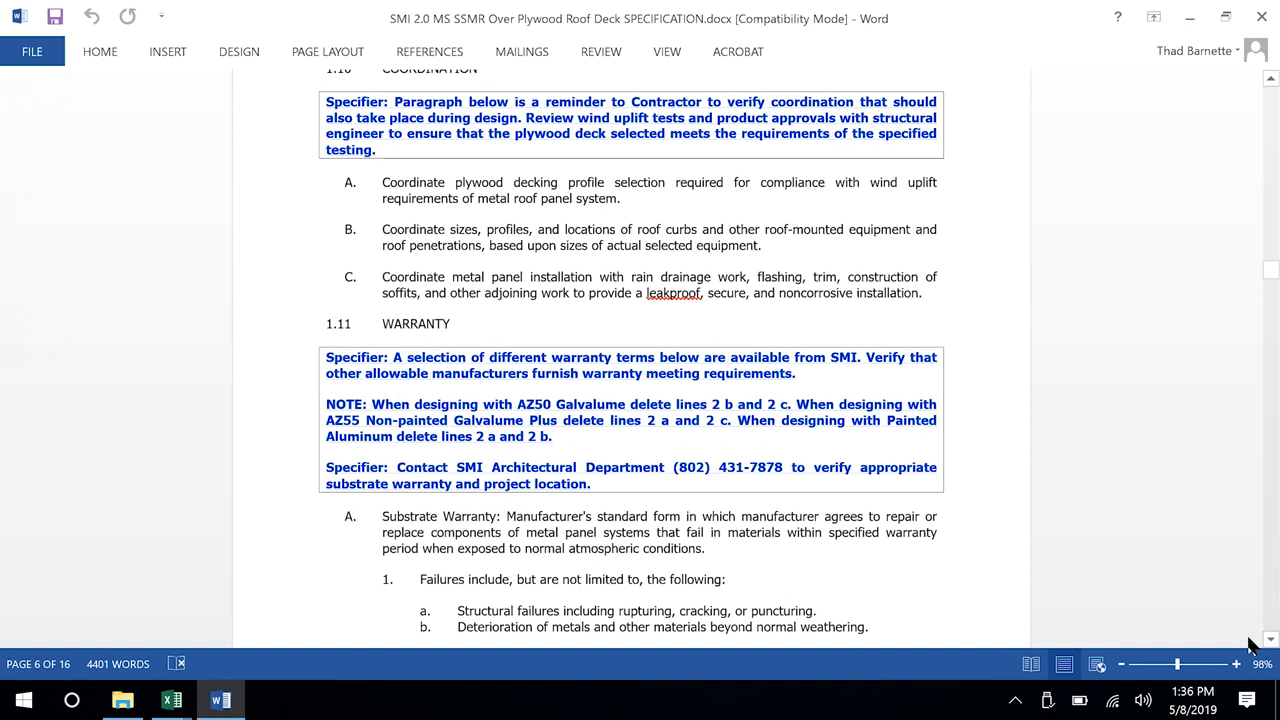
pyautogui.scroll(-3)
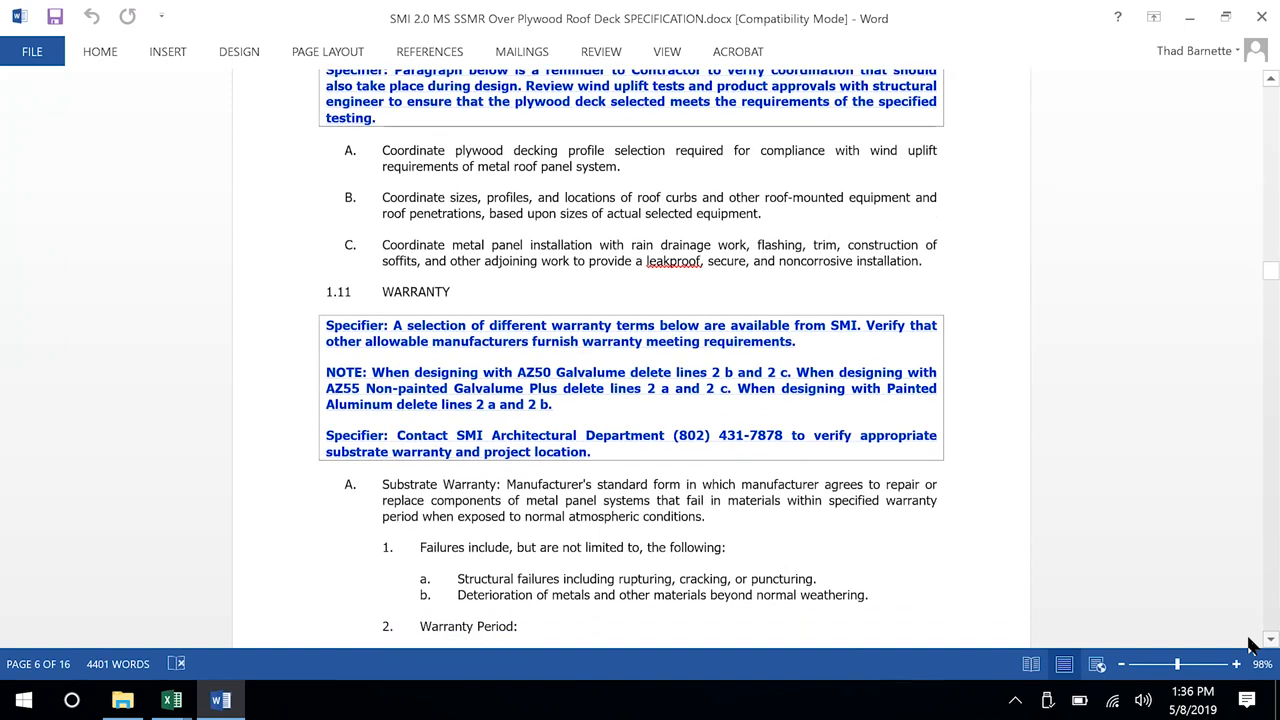
pyautogui.scroll(-3)
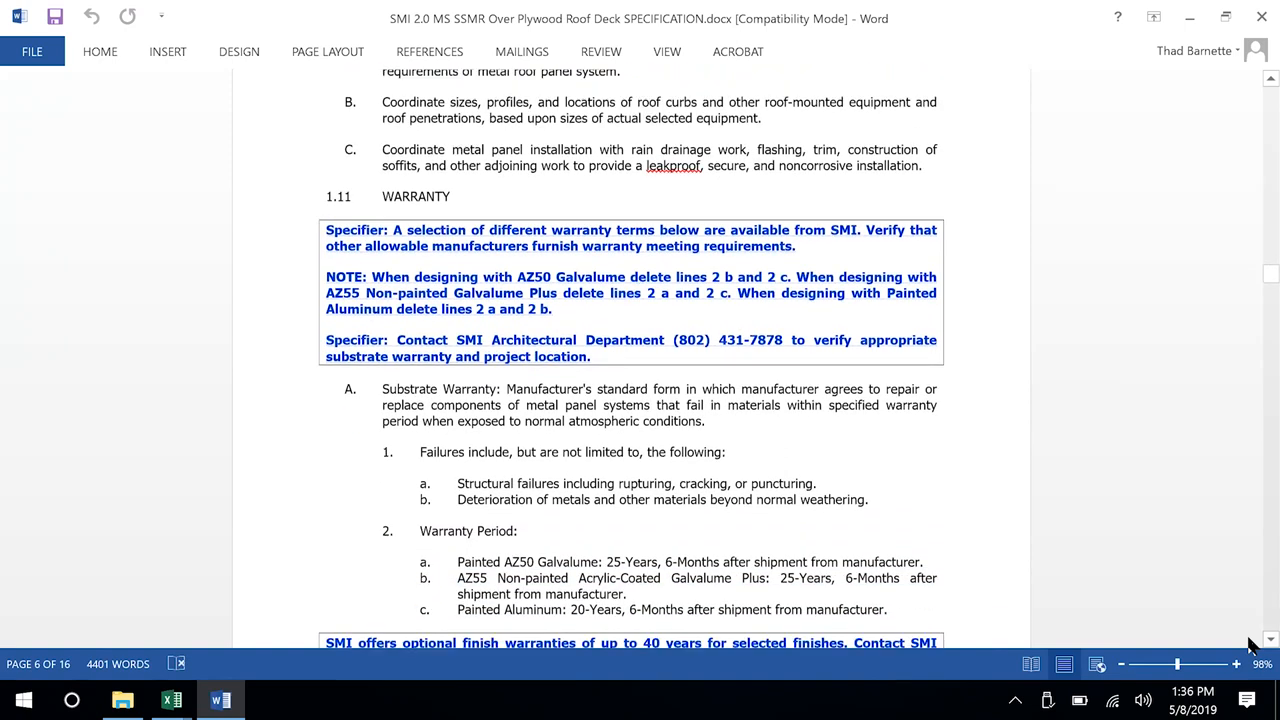
pyautogui.scroll(-3)
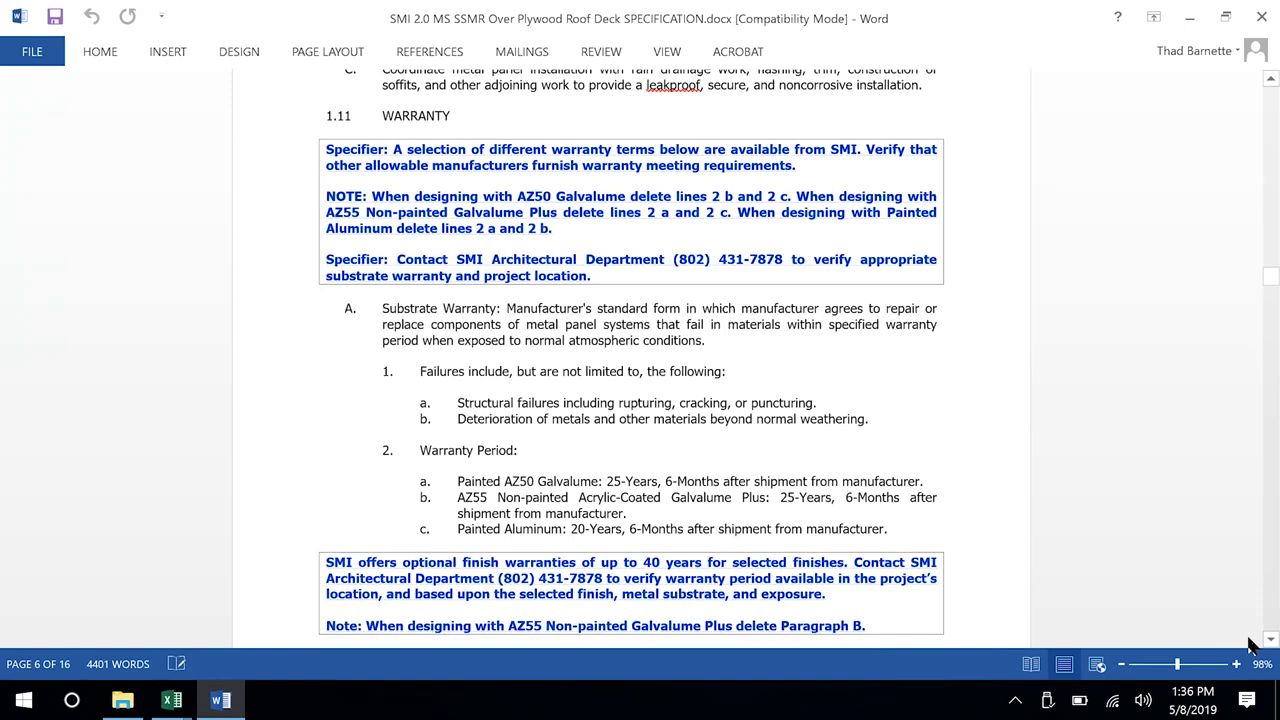
pyautogui.scroll(-3)
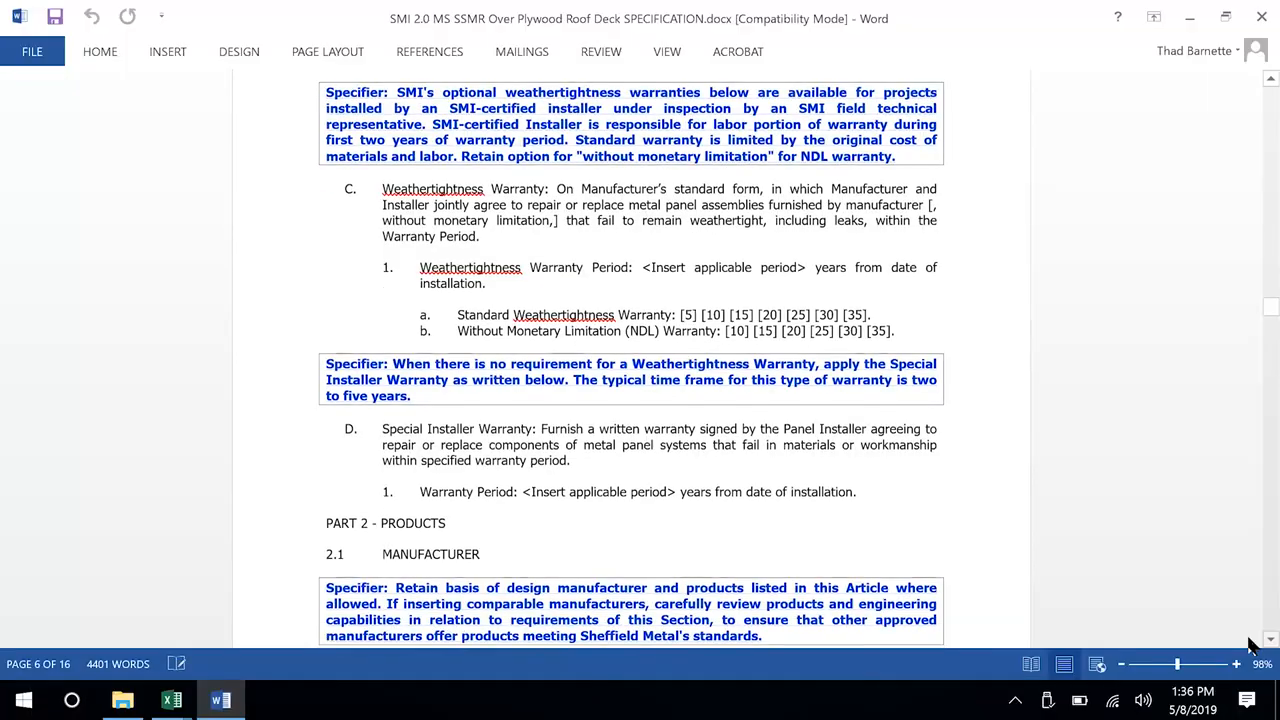
pyautogui.scroll(-3)
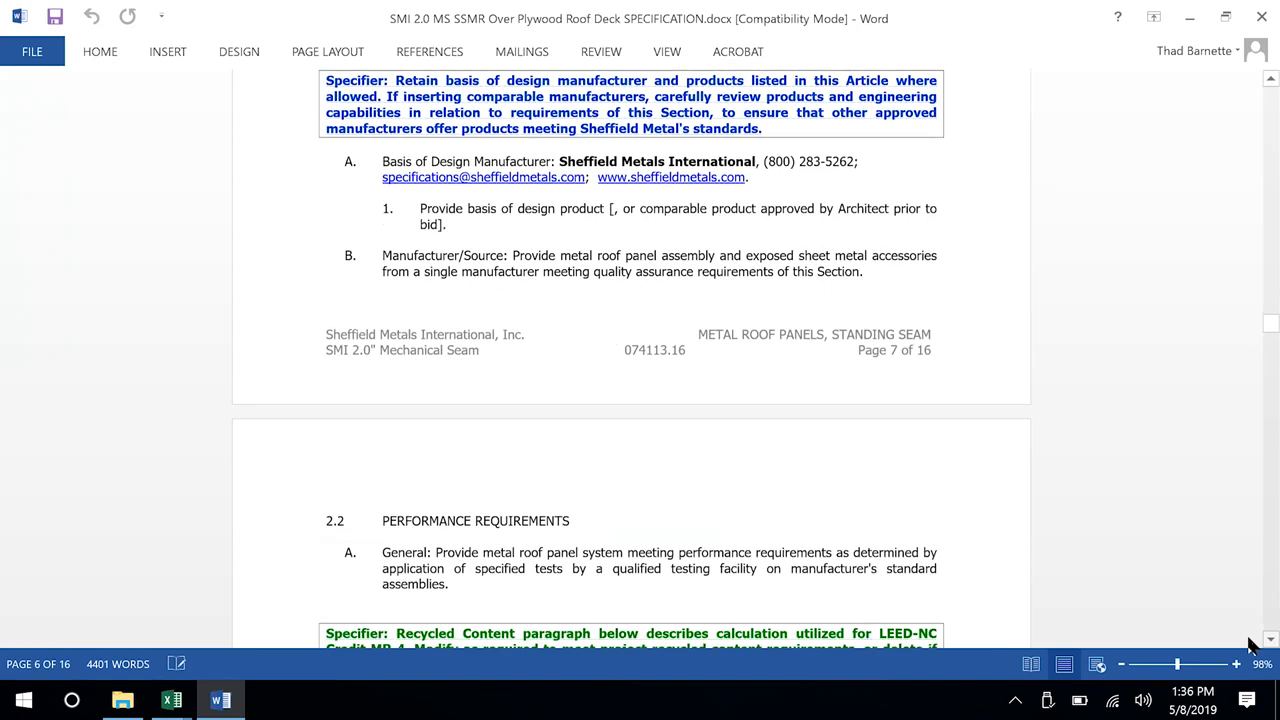
pyautogui.scroll(-3)
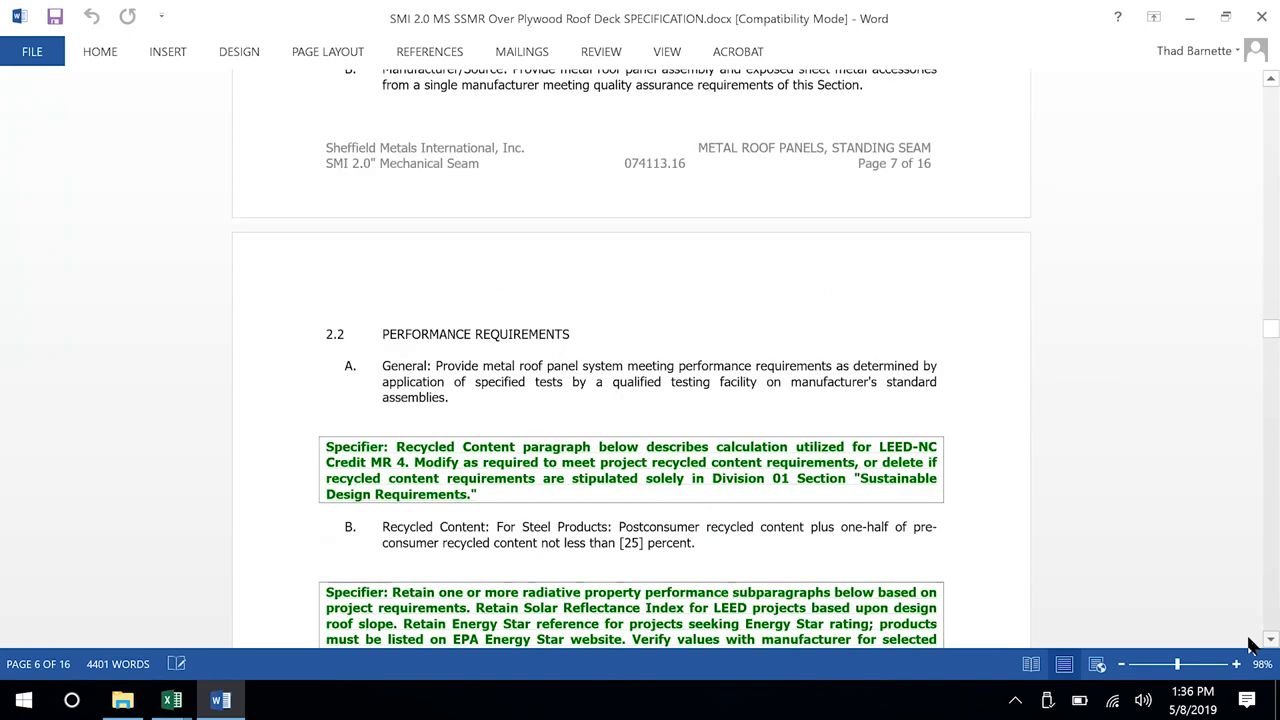
pyautogui.scroll(-3)
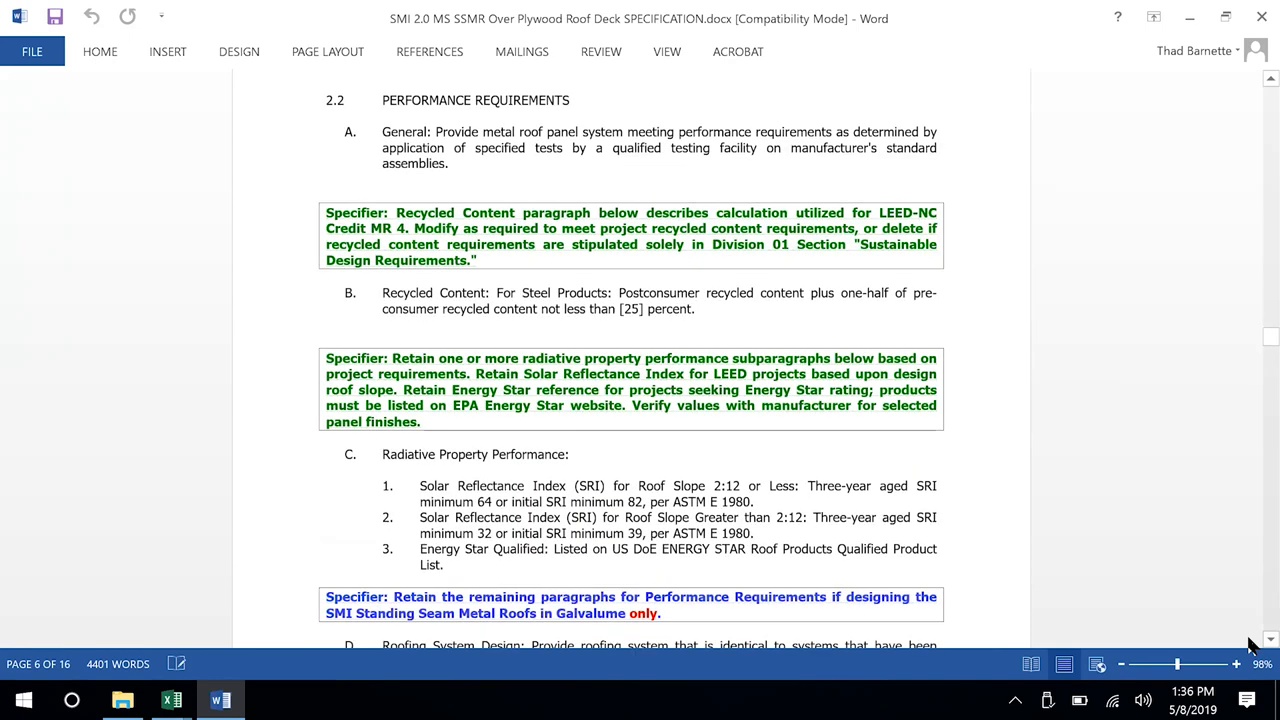
pyautogui.scroll(-3)
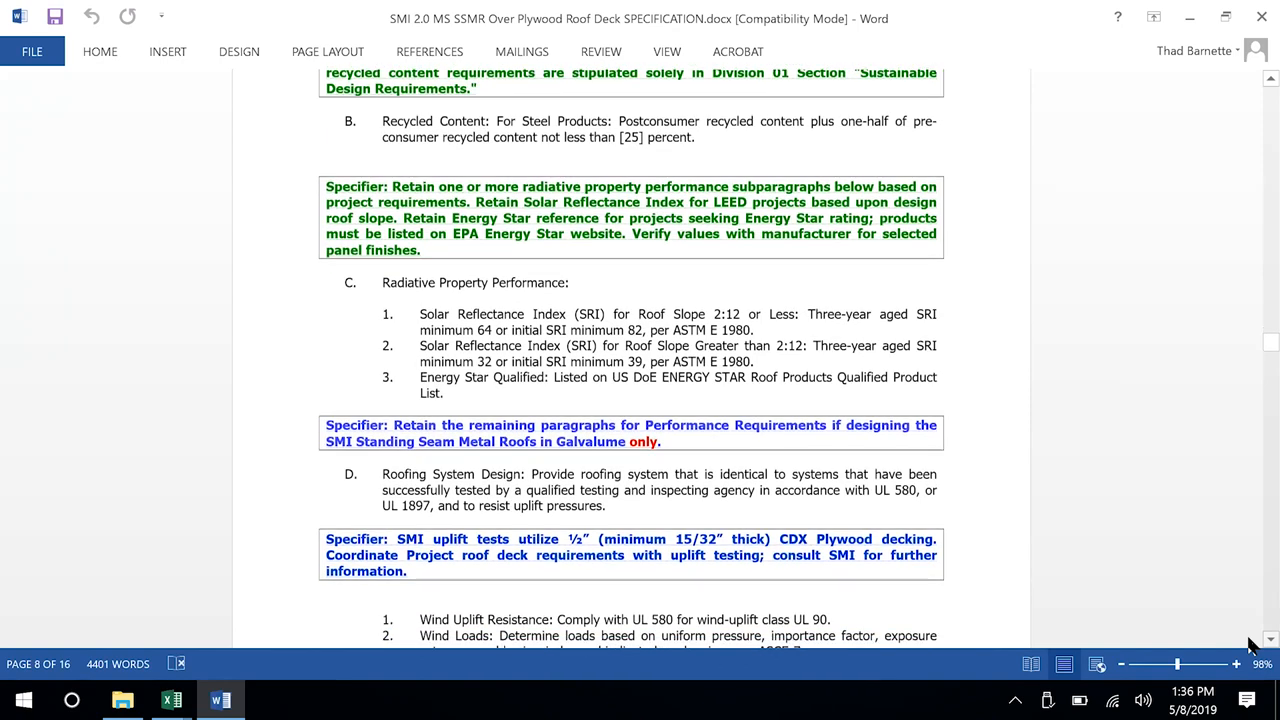
pyautogui.scroll(-3)
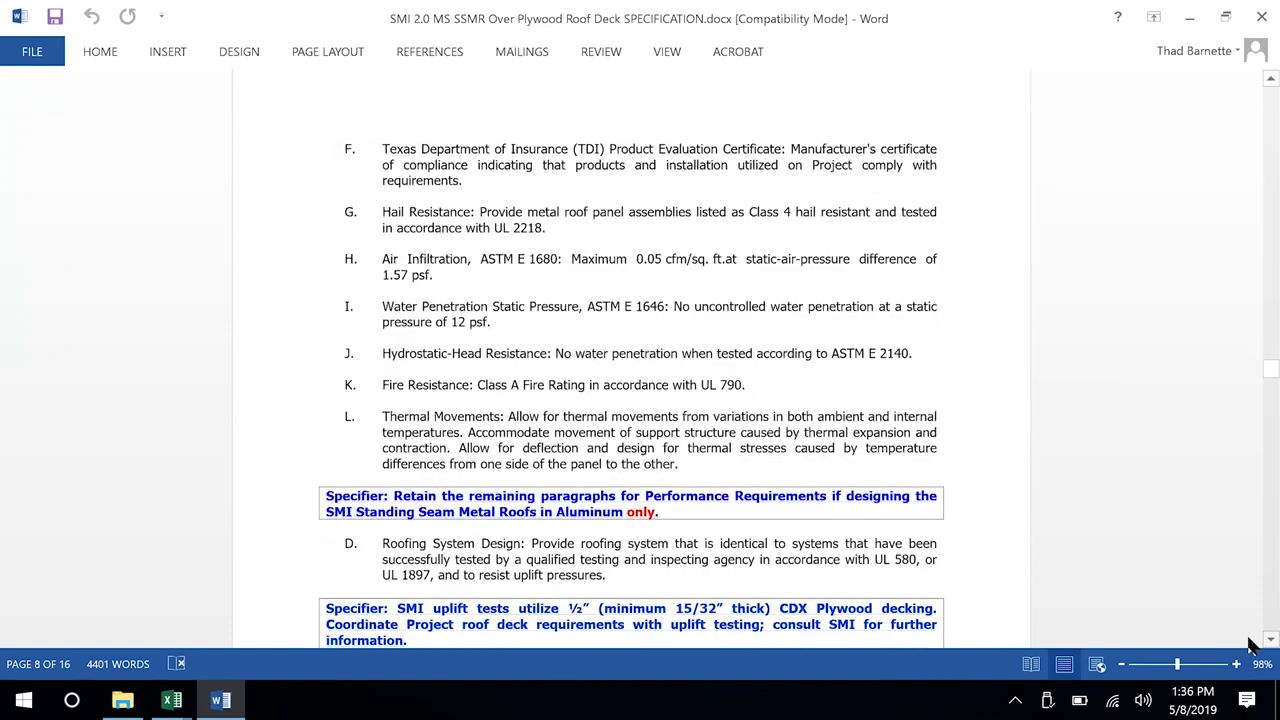
pyautogui.scroll(-3)
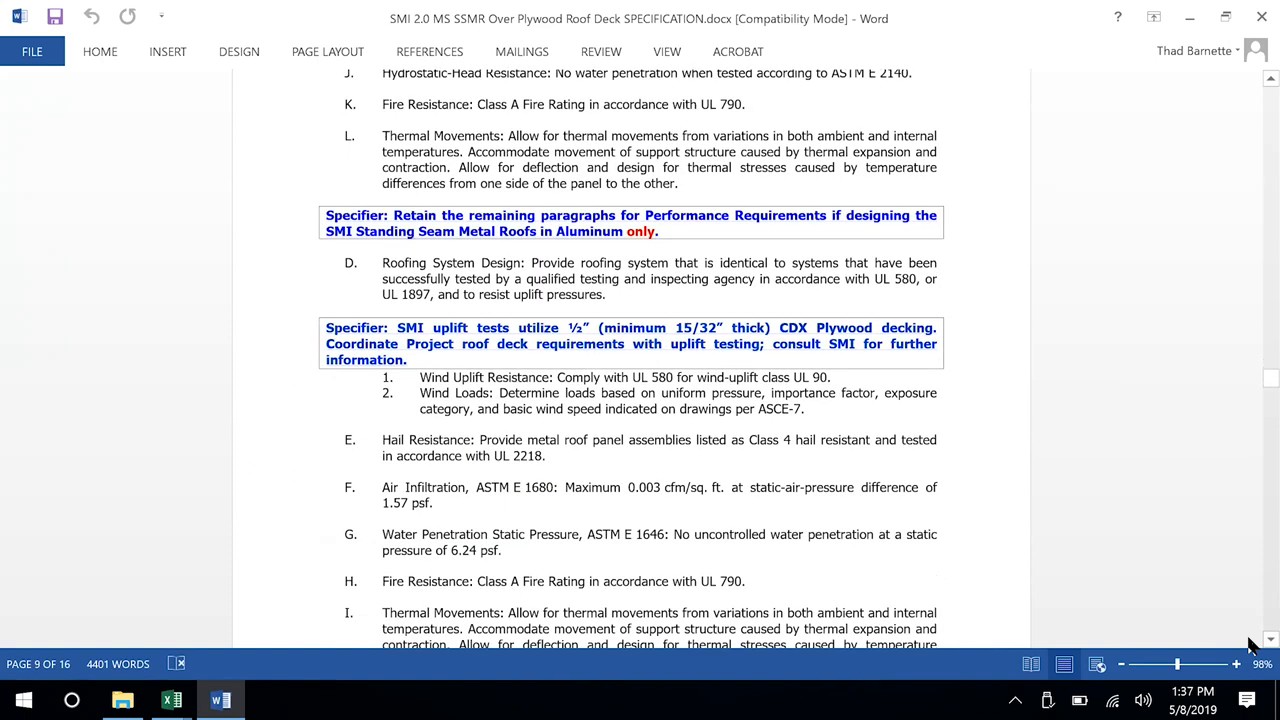